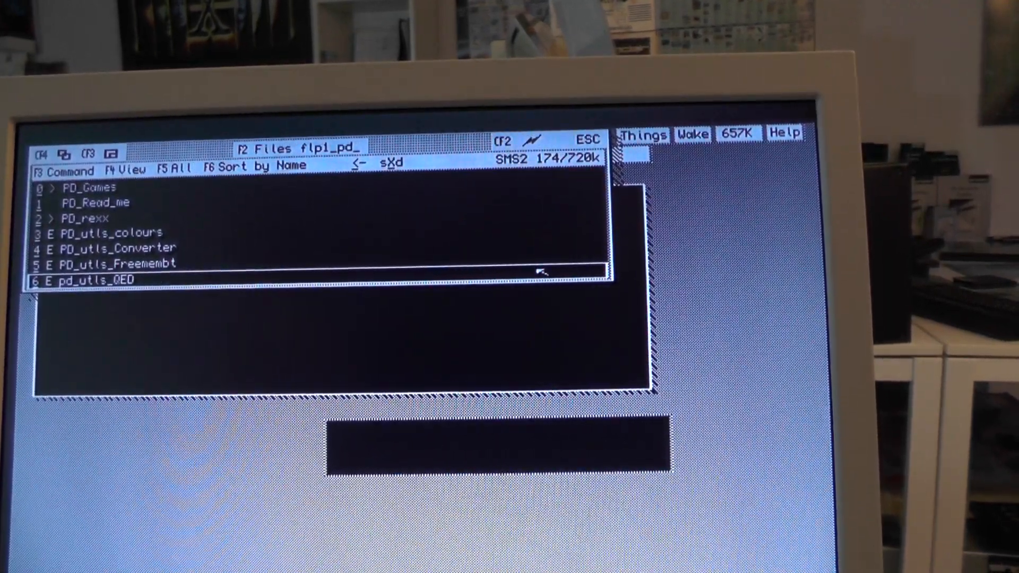
Execute flp1_pd_utls_QED from its Command menu and confirm Yes to start QED 1.01.
click(64, 168)
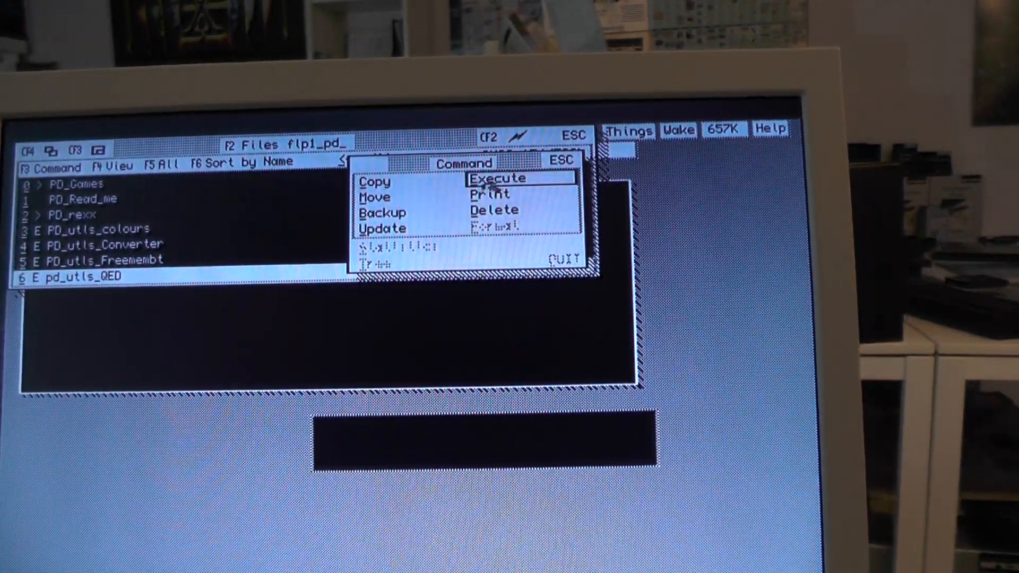
click(500, 179)
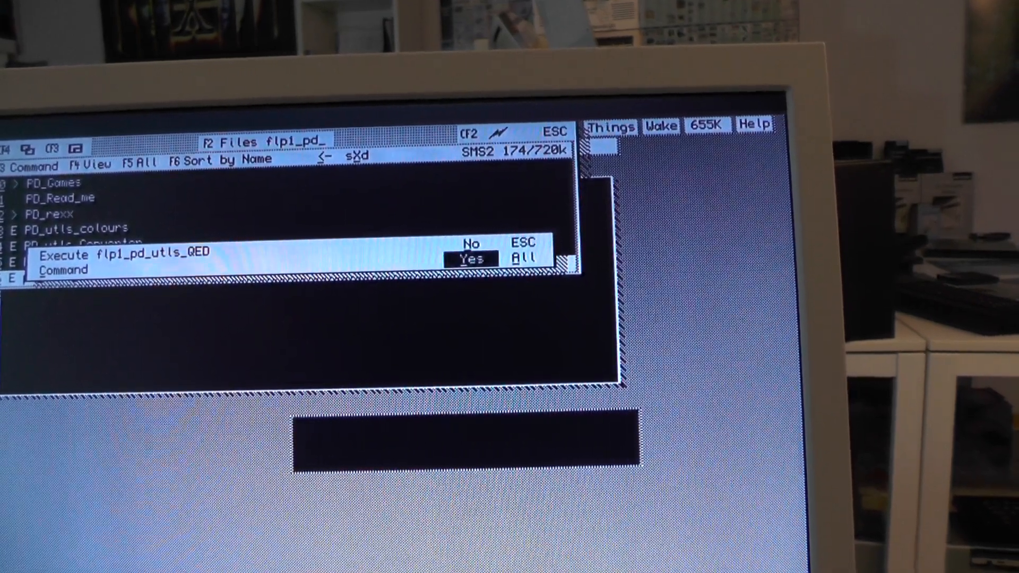
click(470, 259)
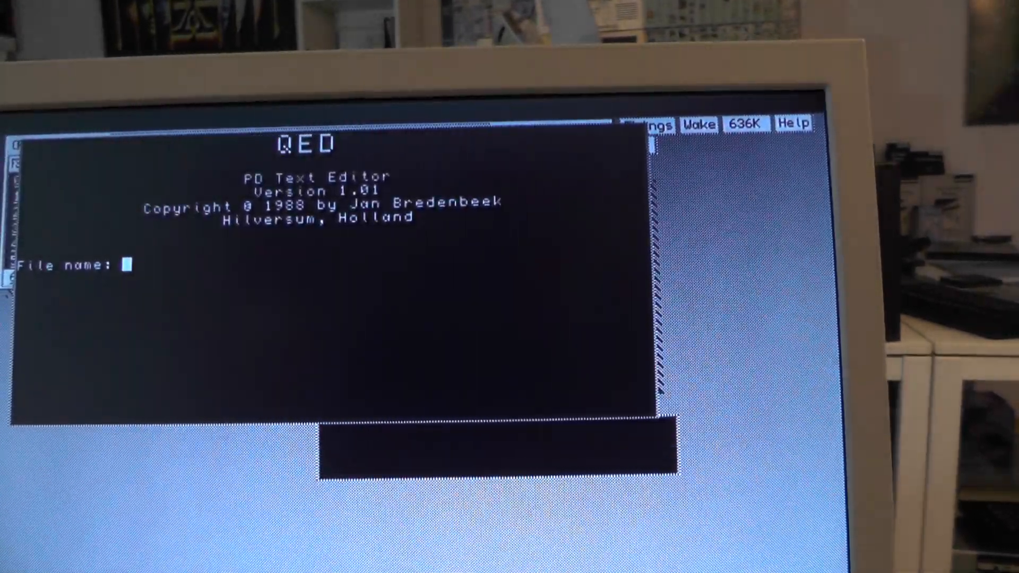